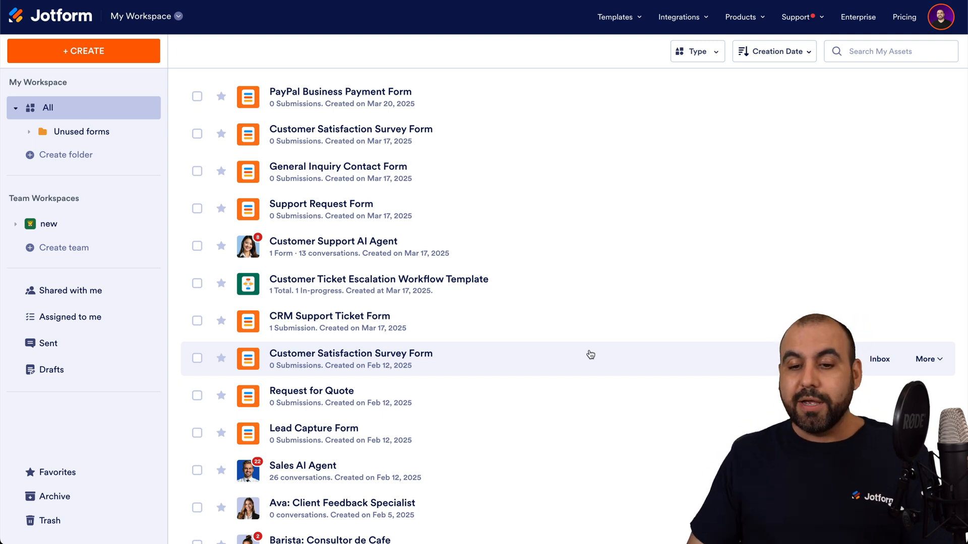
mouse_move(573, 350)
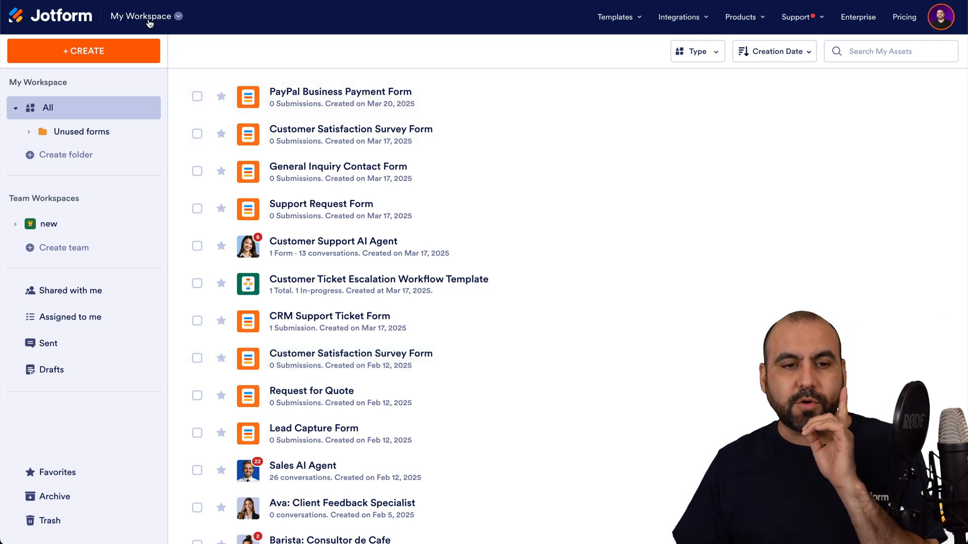
Switch from My Workspace to the My Agents area to reach the Customer Support AI Agent.
click(141, 16)
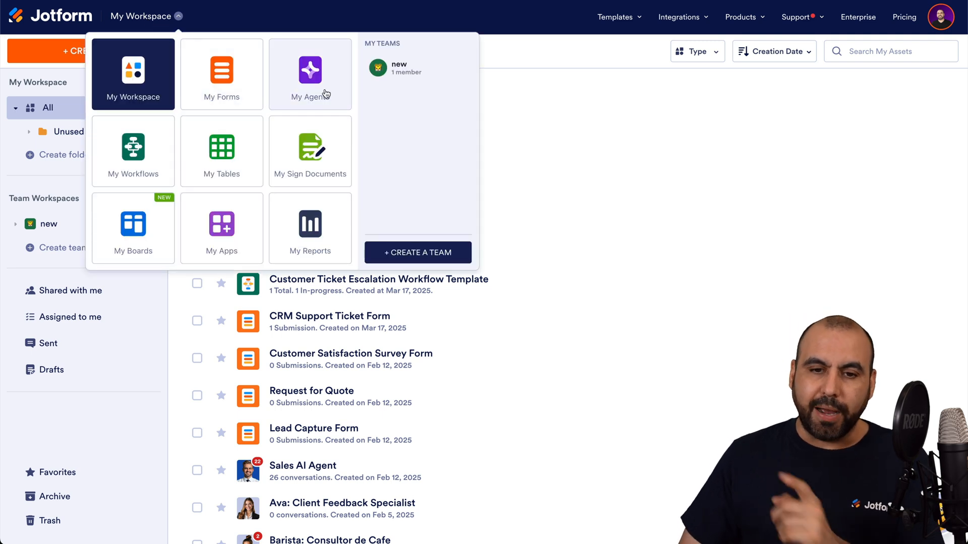
click(310, 70)
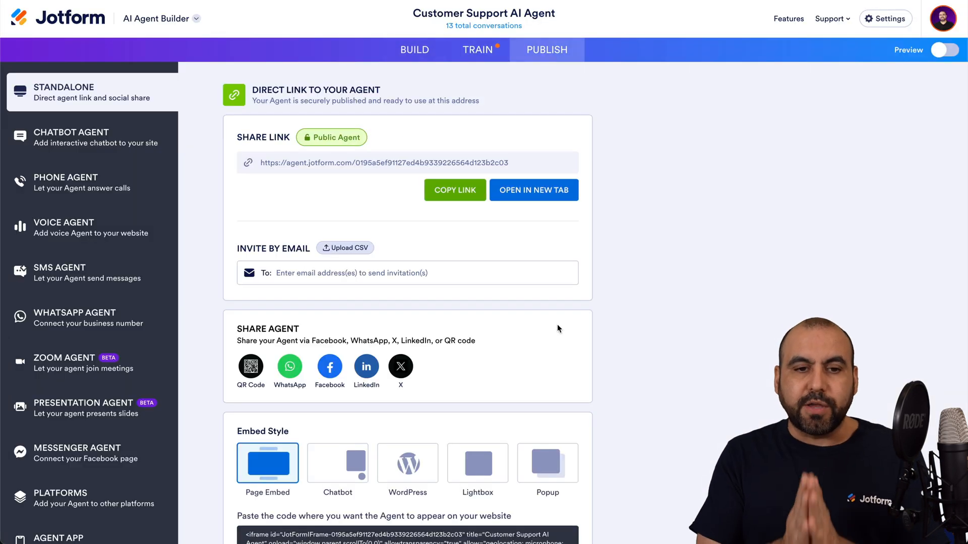
mouse_move(113, 106)
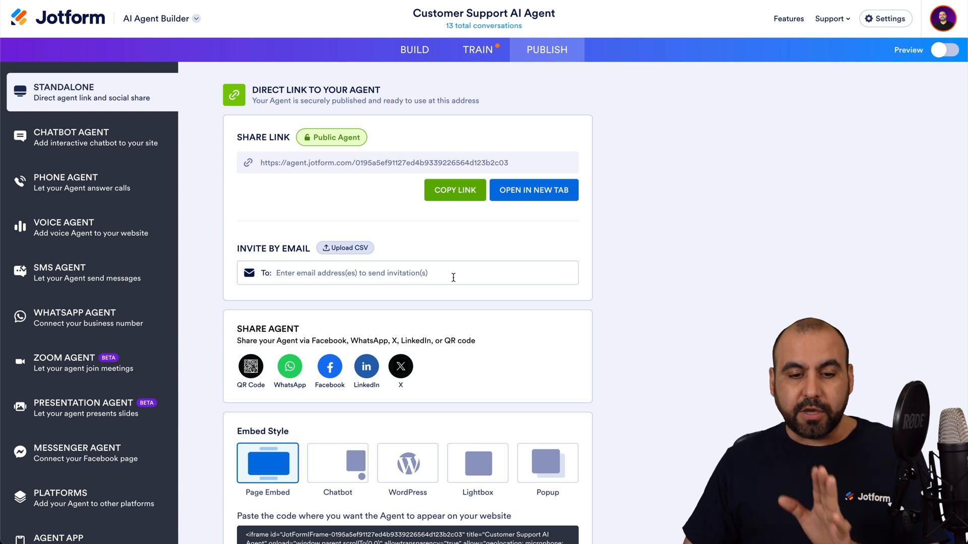
Scroll to Share Agent and open the agent's QR Code sharing option.
scroll(down, 3)
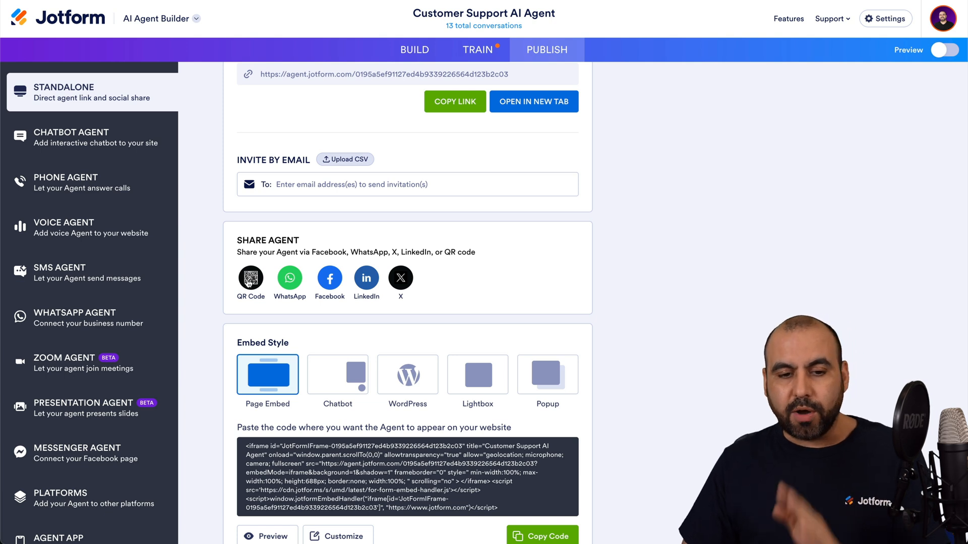
click(250, 279)
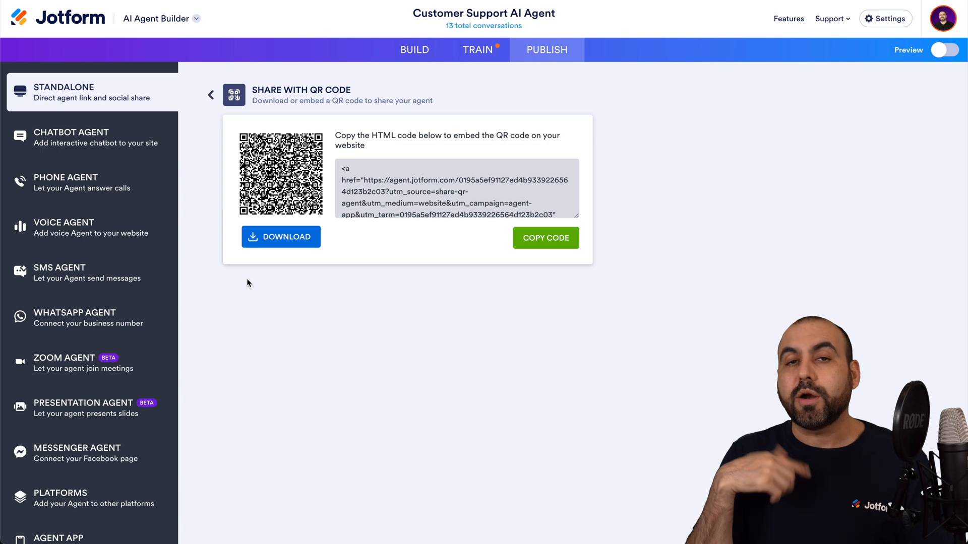
Download and save the agent's QR code image, then copy its HTML embed code.
click(281, 236)
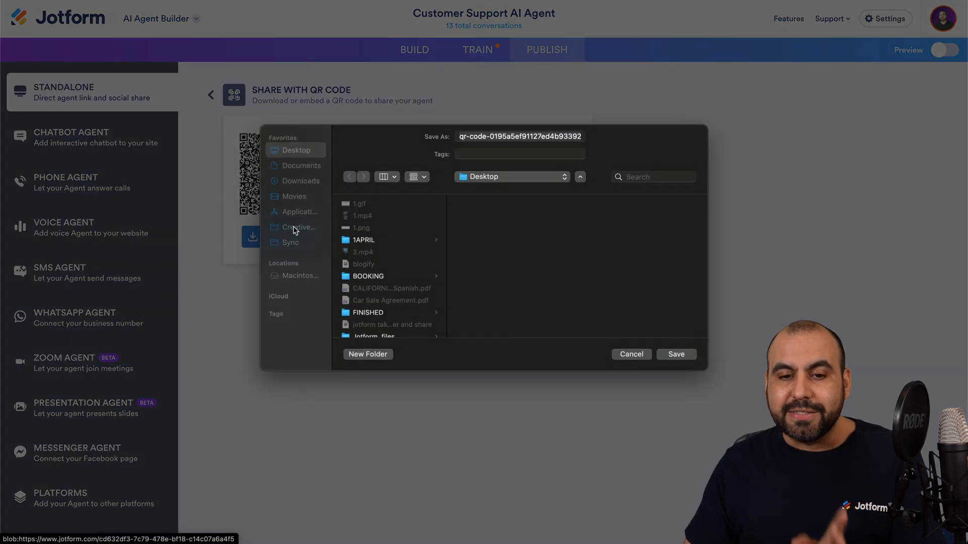
click(674, 354)
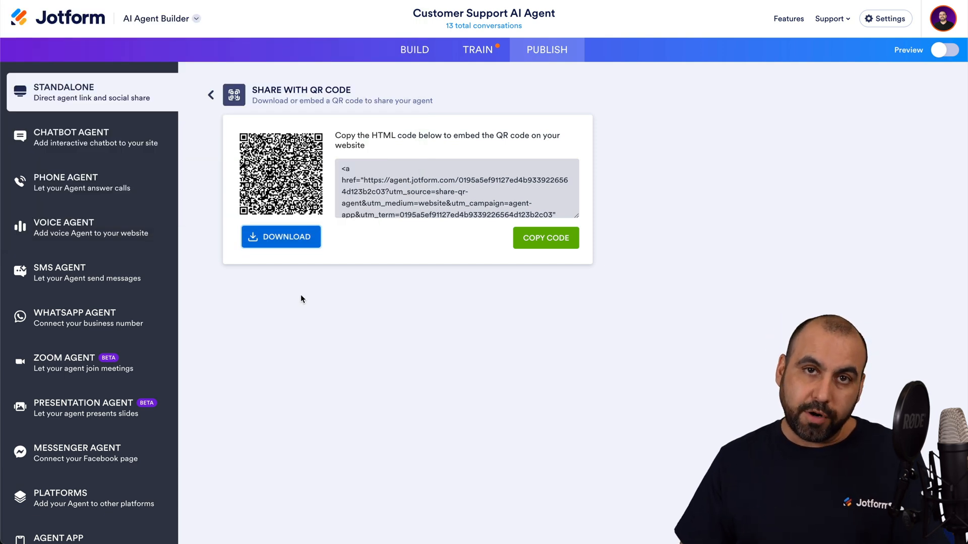
mouse_move(365, 269)
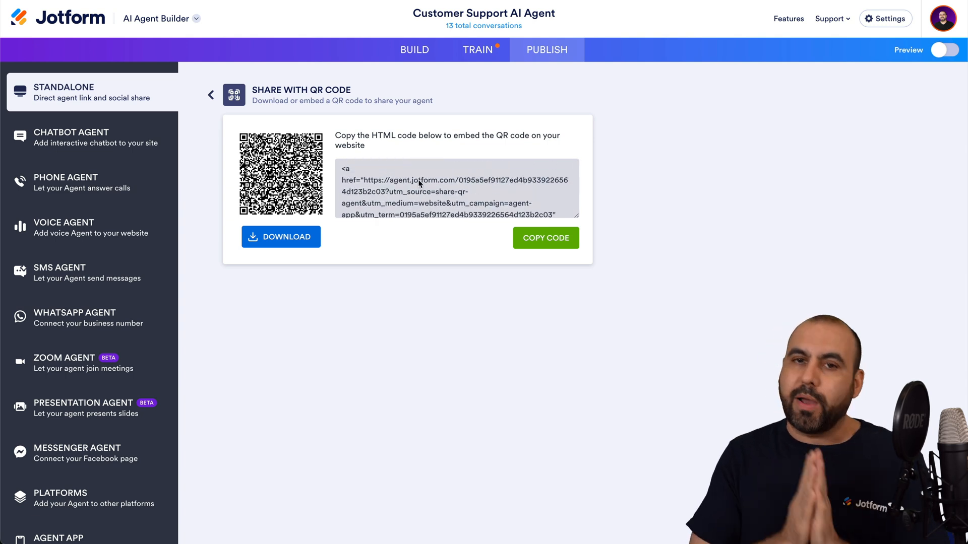
click(545, 237)
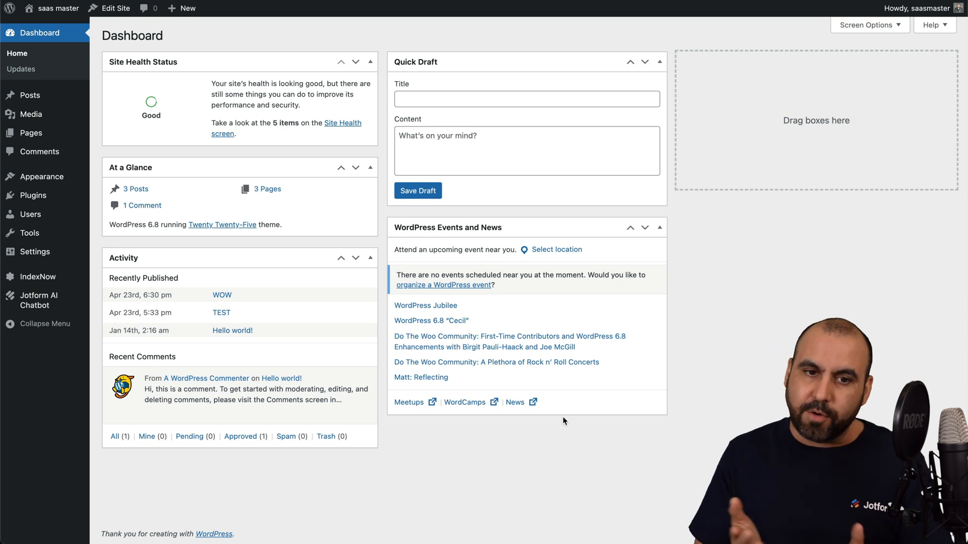
mouse_move(30, 132)
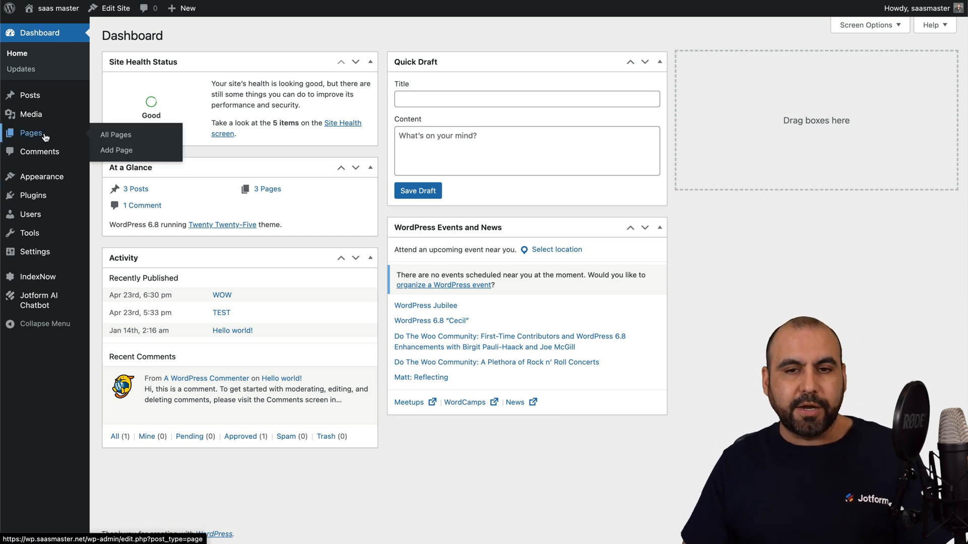
Go to All Pages and add a new WordPress page.
click(115, 135)
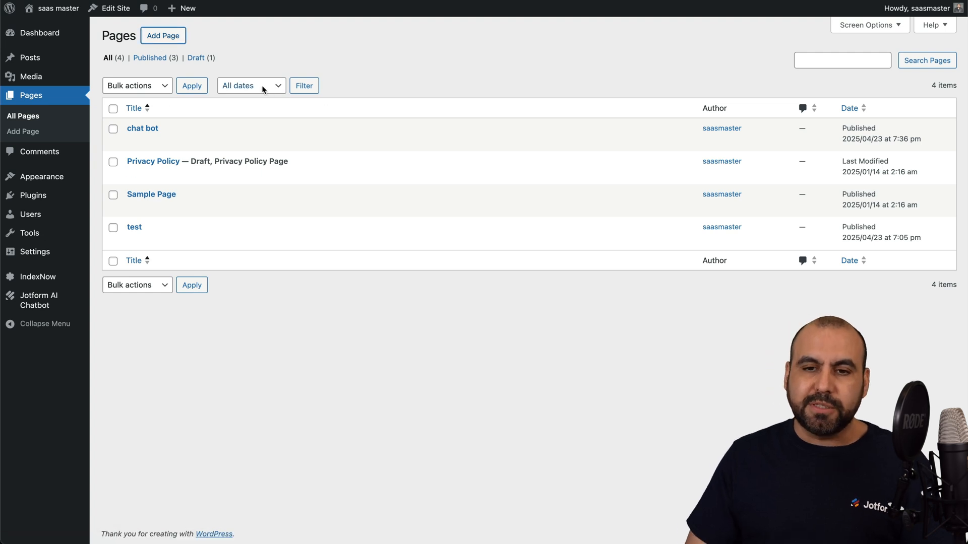
click(134, 227)
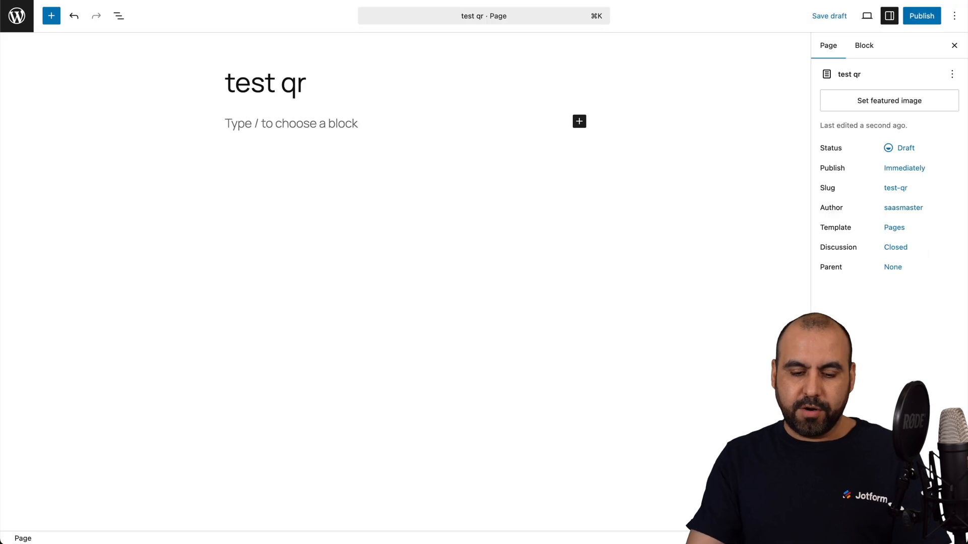
Title the page 'test qr code' and add a Custom HTML block found by searching 'ht'.
text(code)
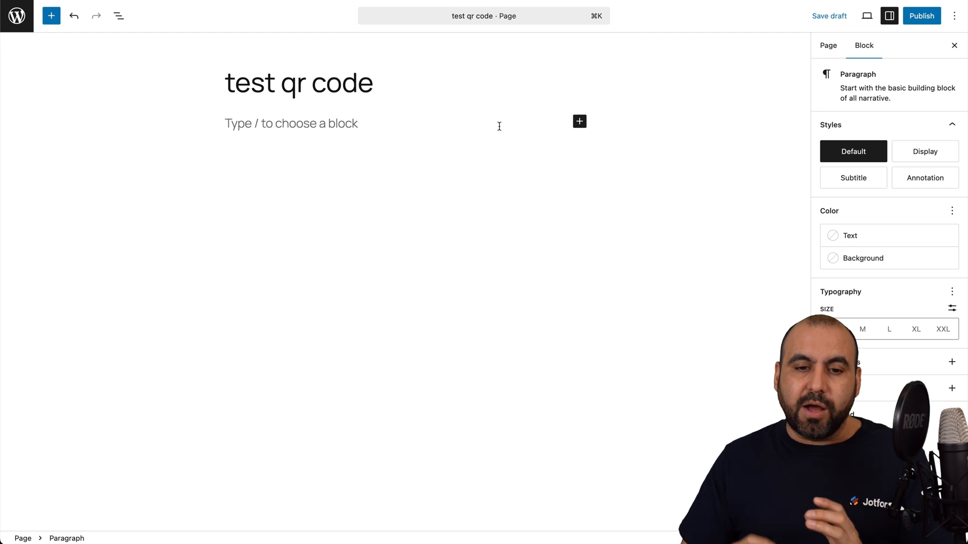
mouse_move(579, 121)
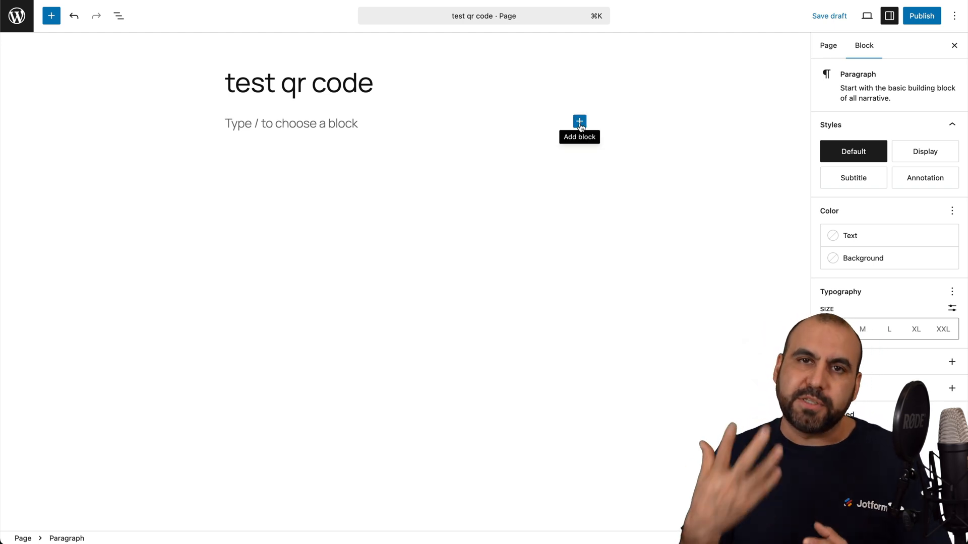
click(579, 121)
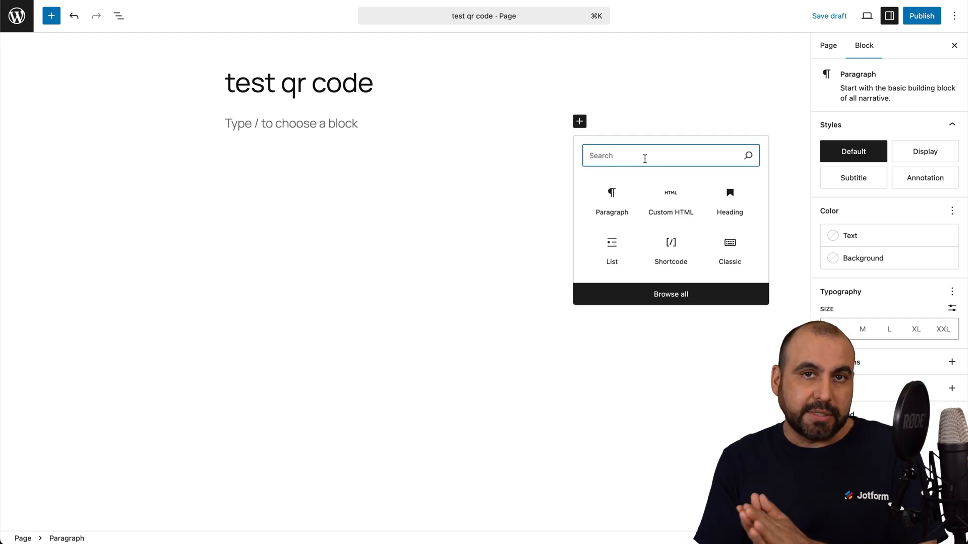
text(html)
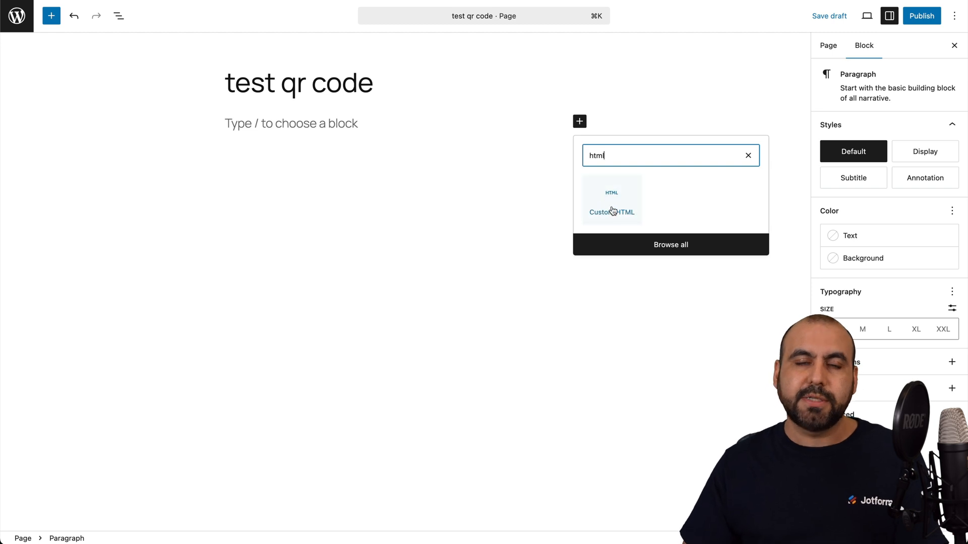
click(611, 201)
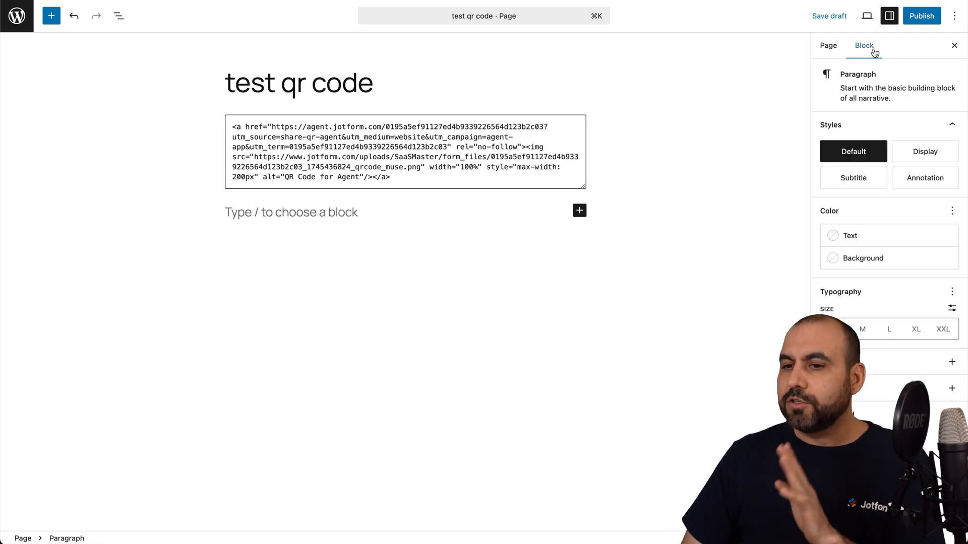
Publish the 'test qr code' page and confirm in the pre-publish panel.
click(920, 16)
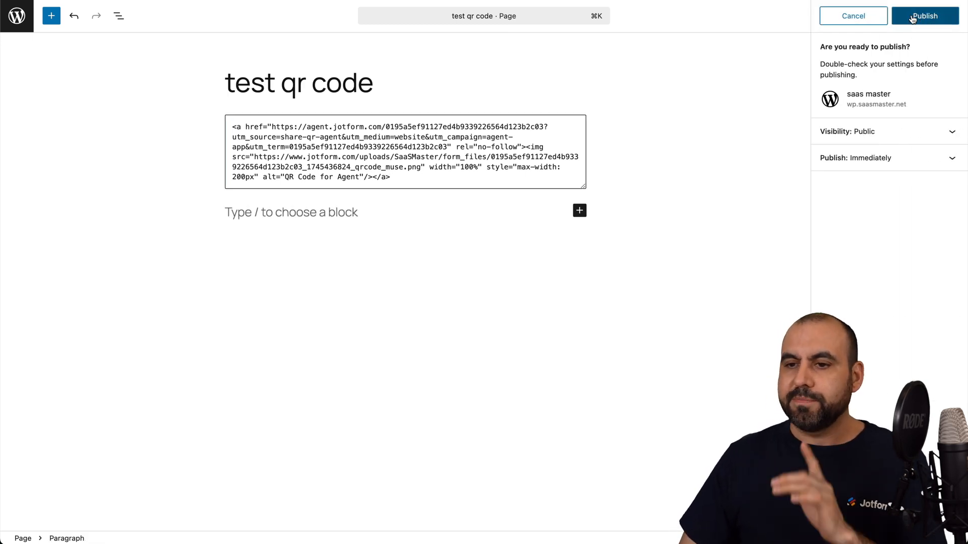
click(925, 16)
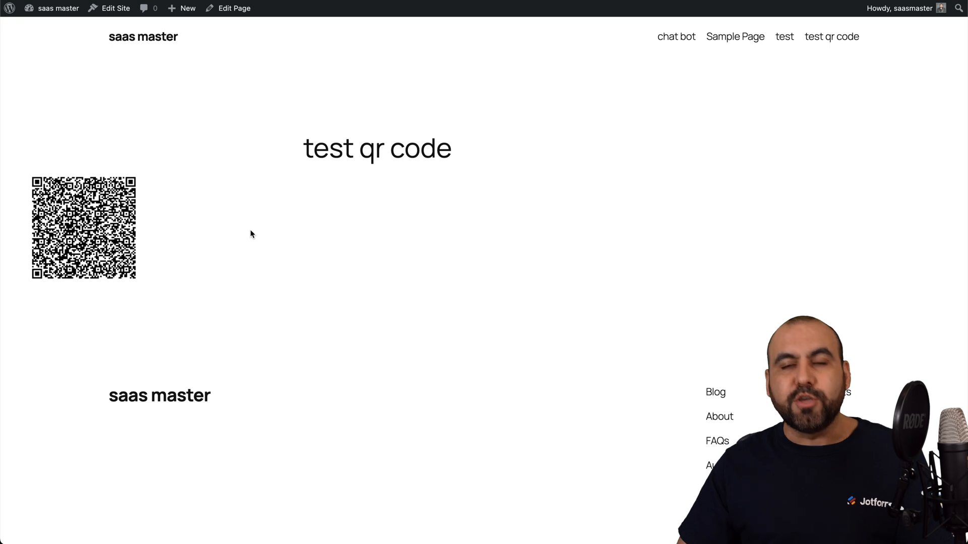
mouse_move(302, 272)
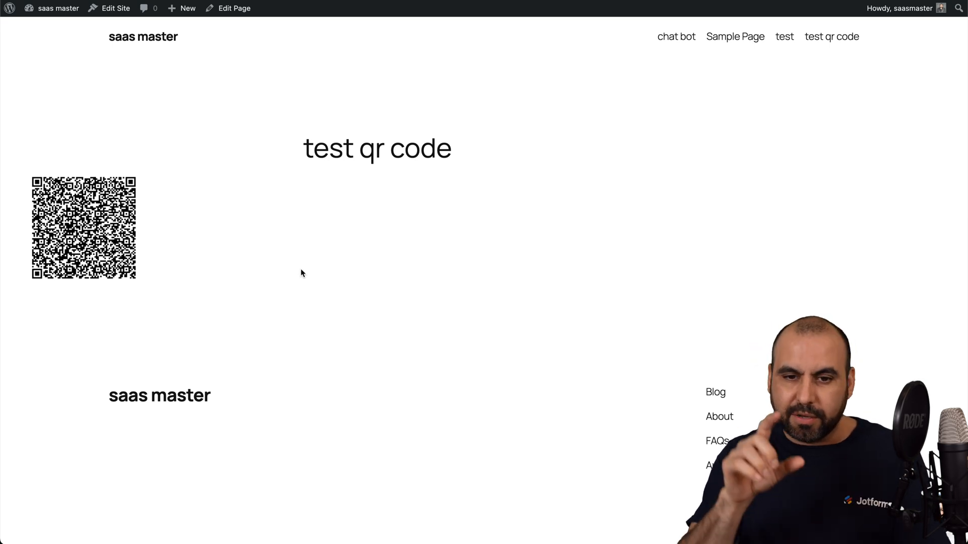
mouse_move(367, 29)
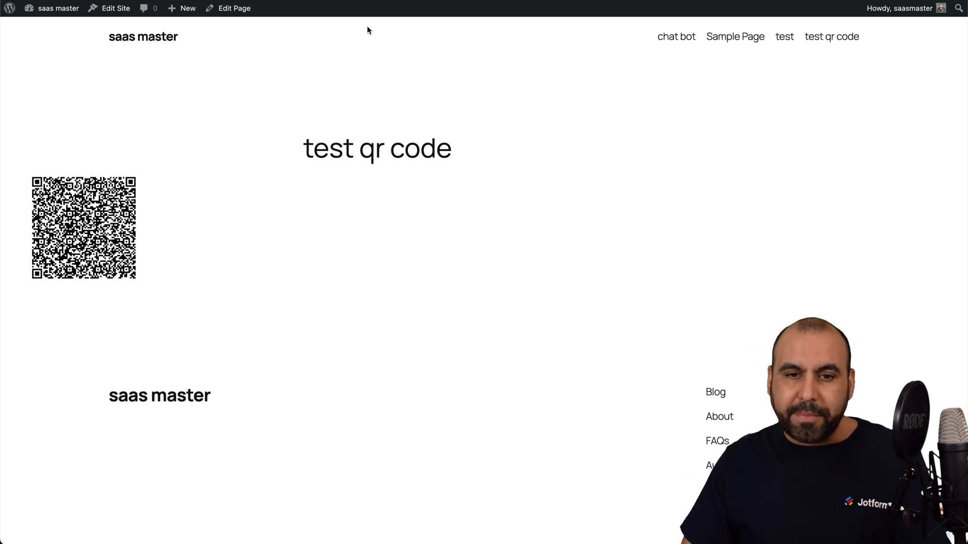